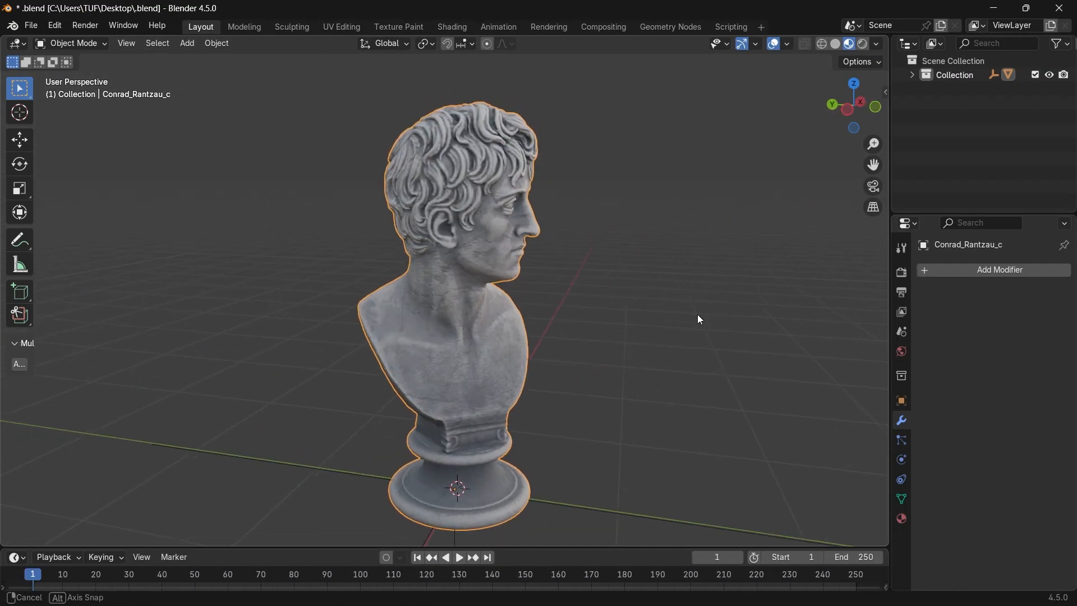
Search the bust's Add Modifier list for the Boolean modifier
{"action": "left_click", "coordinate": [1000, 270]}
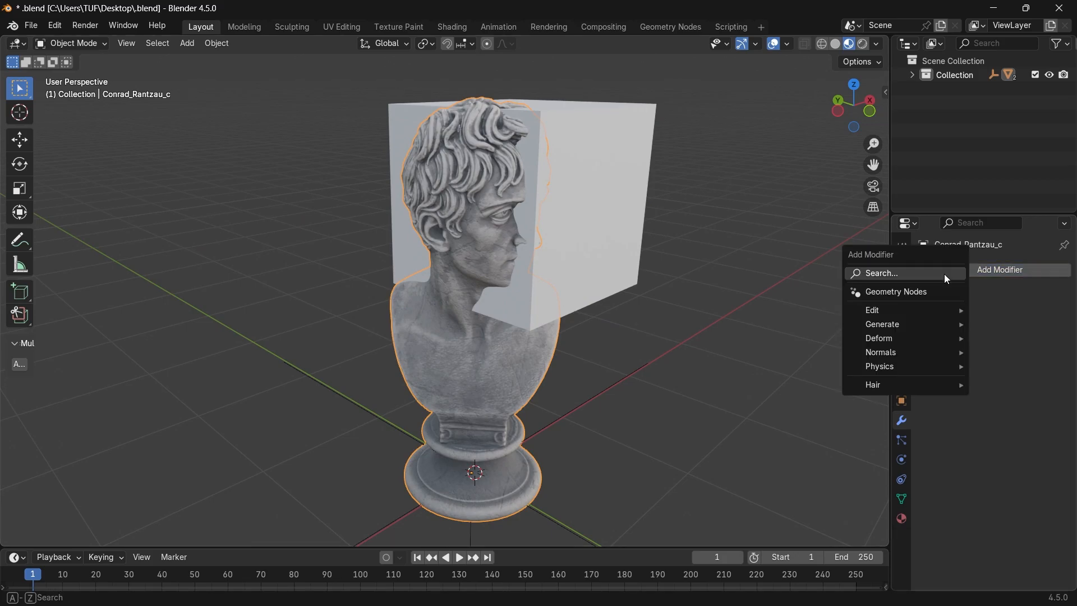
{"action": "left_click", "coordinate": [882, 323]}
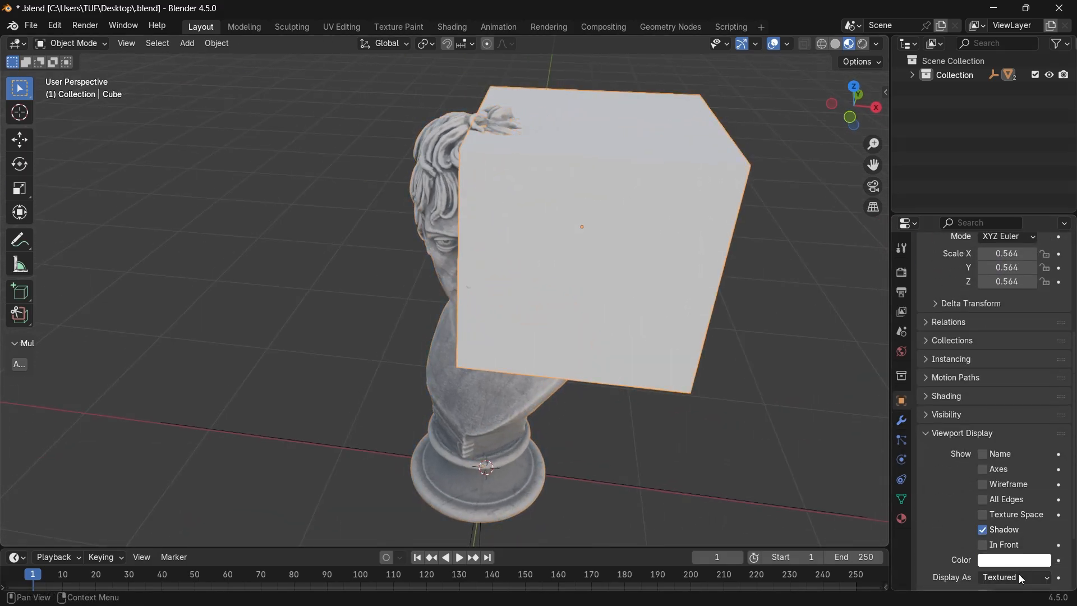
Display the cube as Bounds, move it over the bust, and make its base colour red
{"action": "left_click", "coordinate": [1015, 577]}
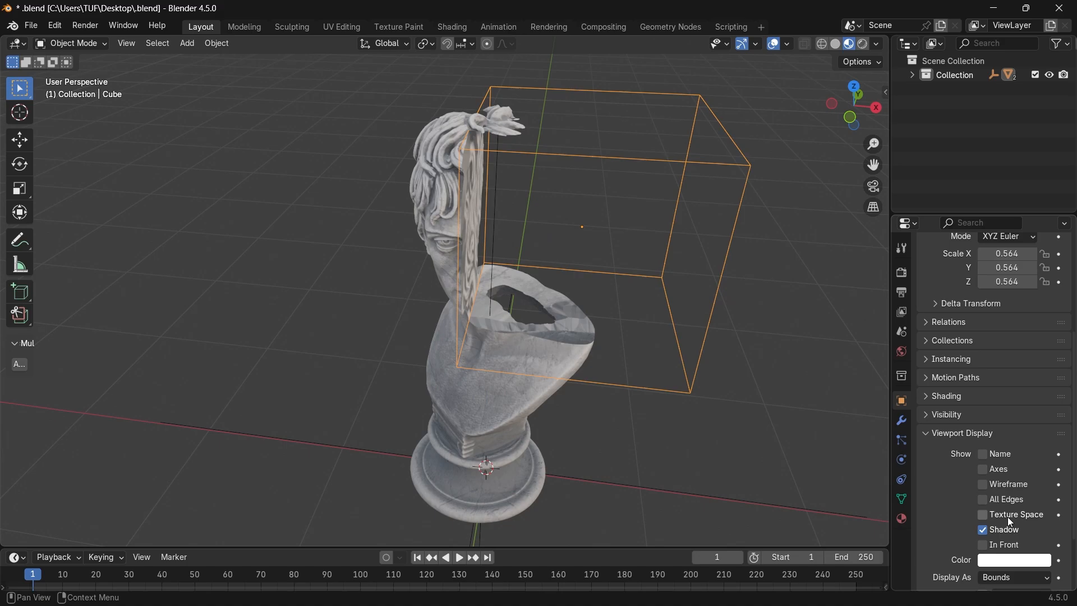
{"action": "left_click_drag", "start_coordinate": [480, 310], "coordinate": [570, 319]}
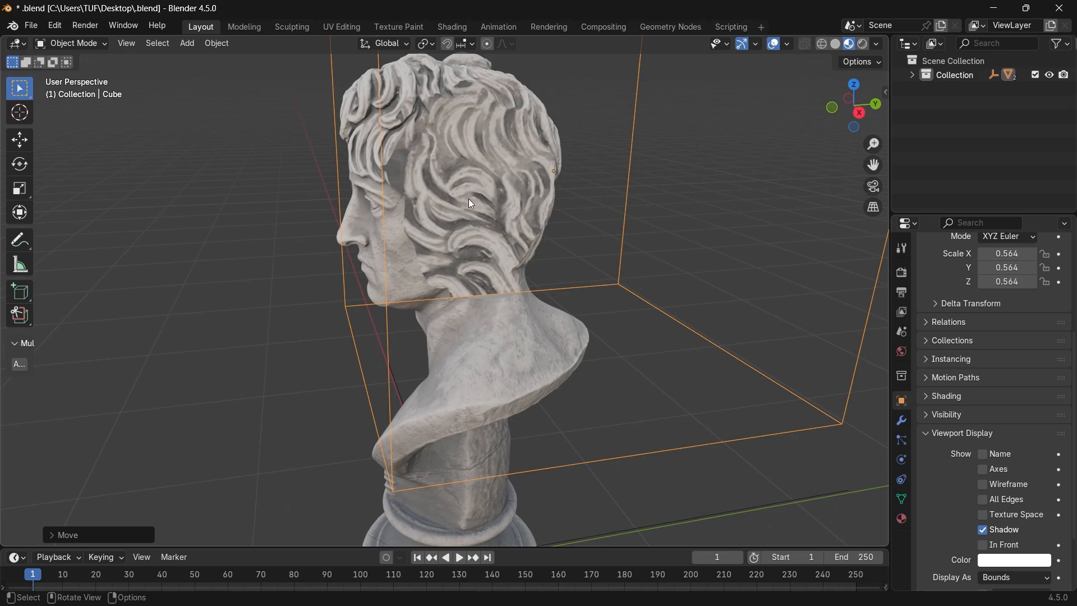
{"action": "mouse_move", "coordinate": [483, 303]}
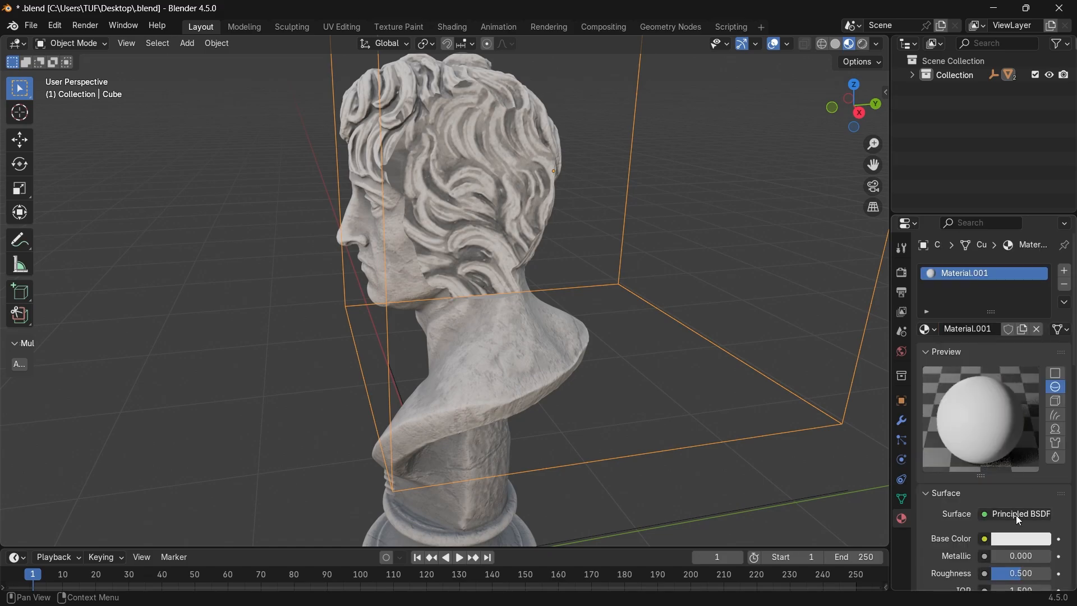
{"action": "left_click", "coordinate": [1021, 538]}
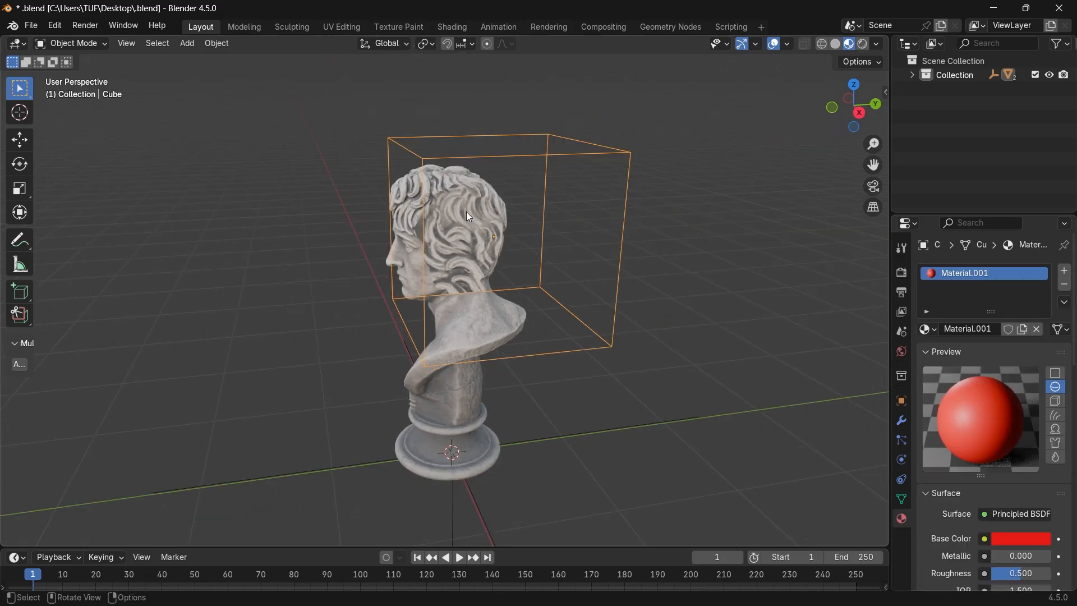
{"action": "left_click", "coordinate": [900, 421]}
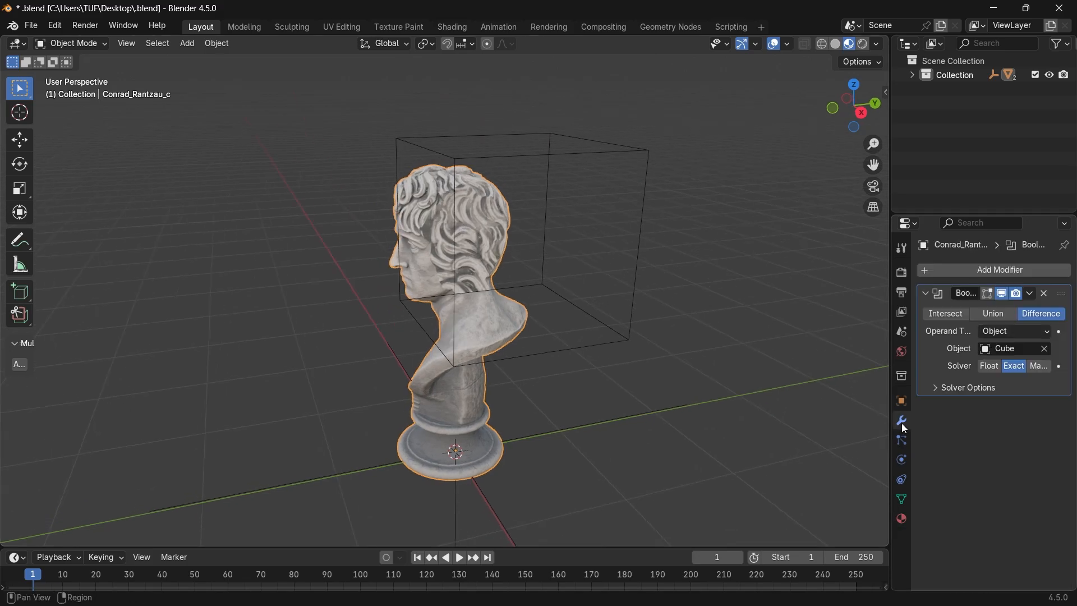
Set the Boolean solver's Materials option to Transfer and orbit to view the red cut
{"action": "left_click", "coordinate": [968, 386]}
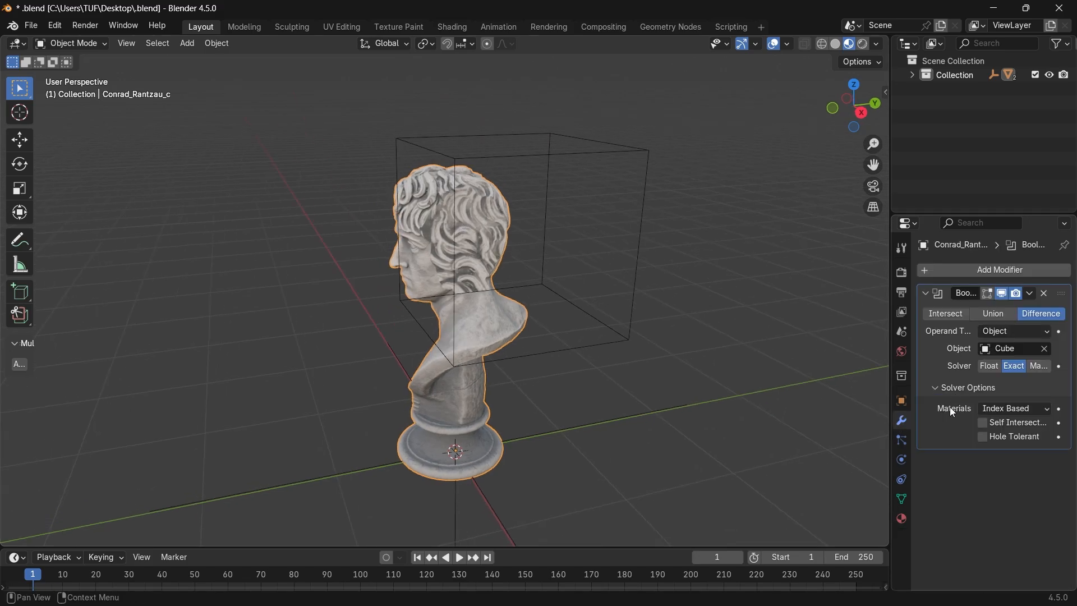
{"action": "left_click", "coordinate": [1013, 408]}
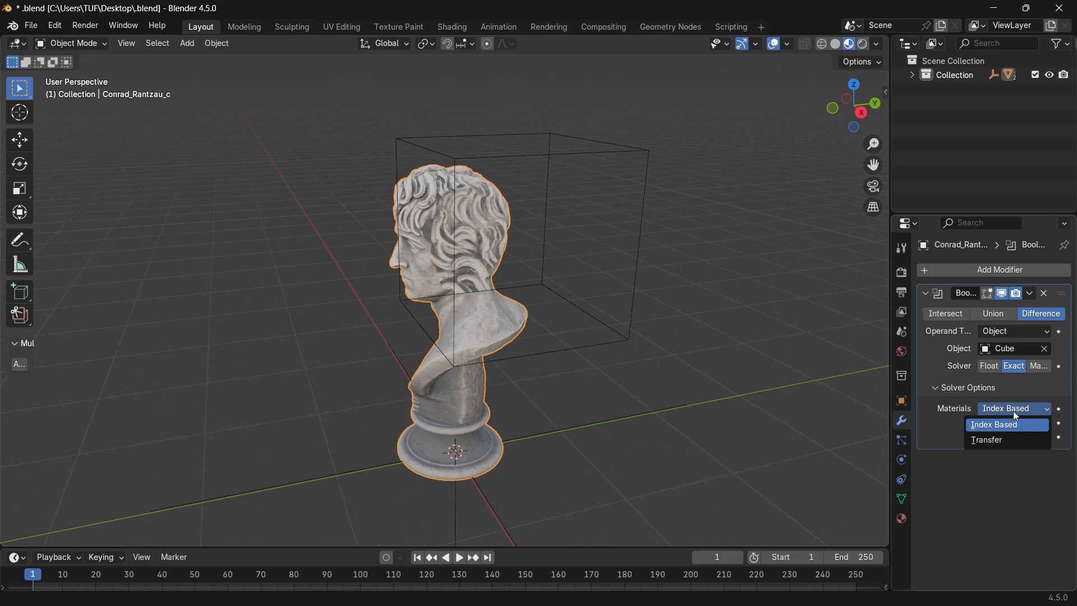
{"action": "left_click", "coordinate": [988, 440]}
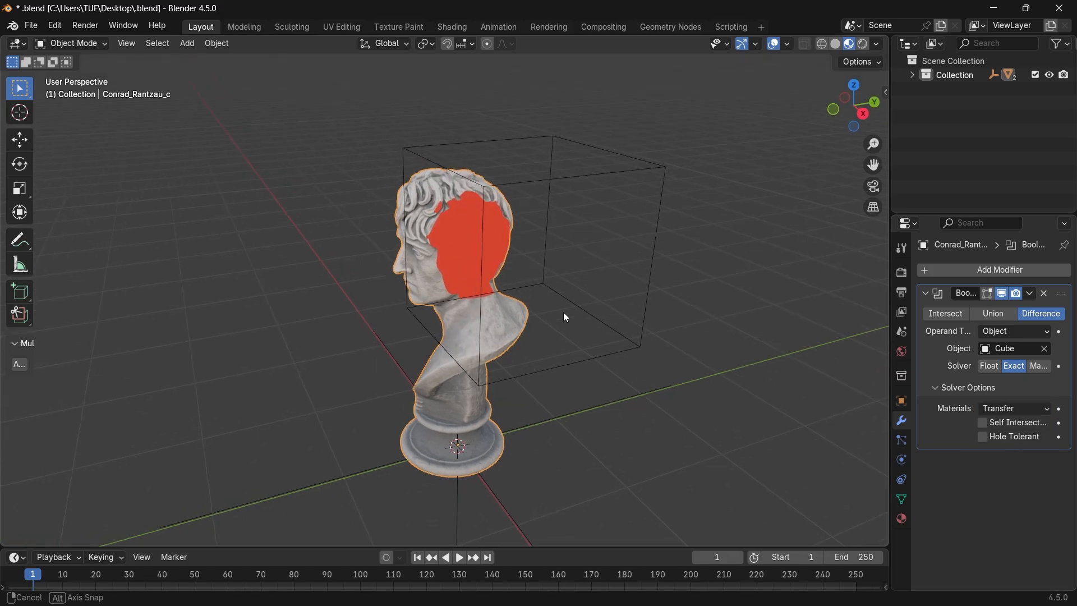
{"action": "left_click_drag", "start_coordinate": [564, 316], "coordinate": [525, 238]}
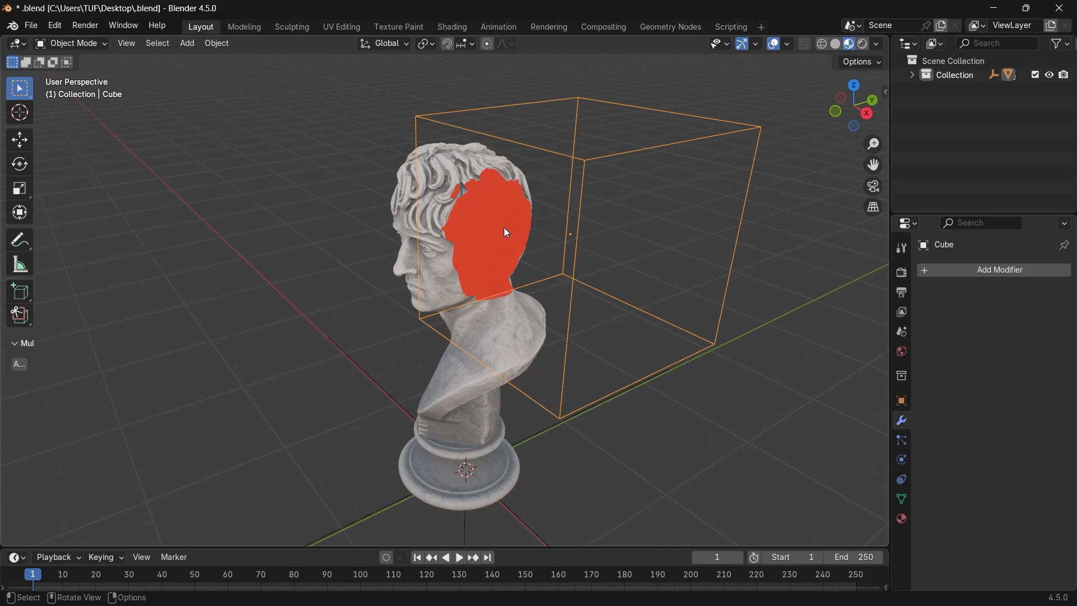
Scale the cube along Z through the bust and assign Procedural Animated Plasma
{"action": "left_click_drag", "start_coordinate": [505, 232], "coordinate": [608, 260]}
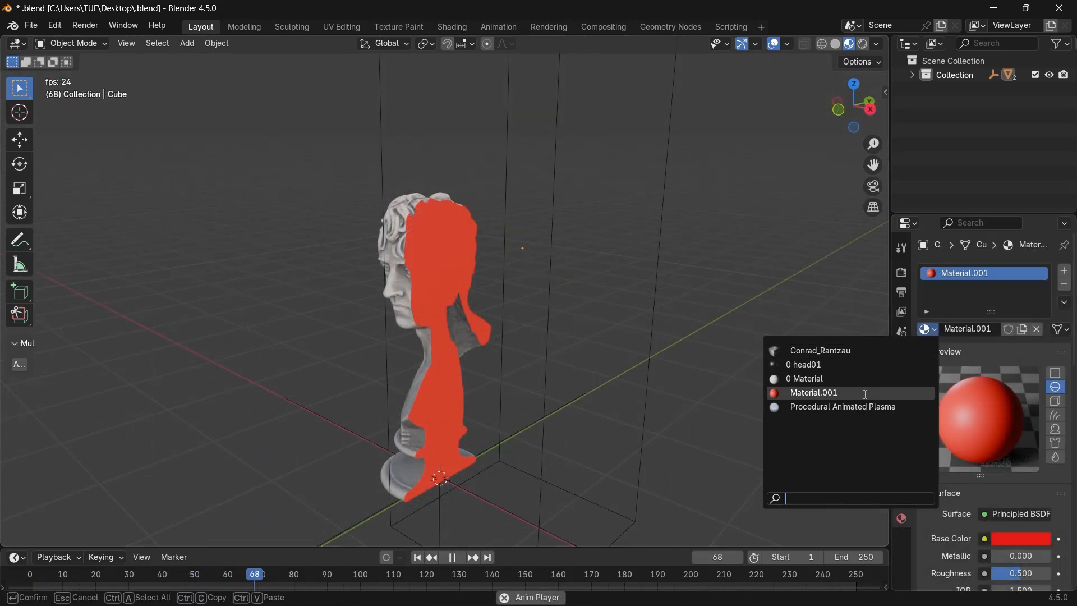
{"action": "left_click", "coordinate": [841, 406]}
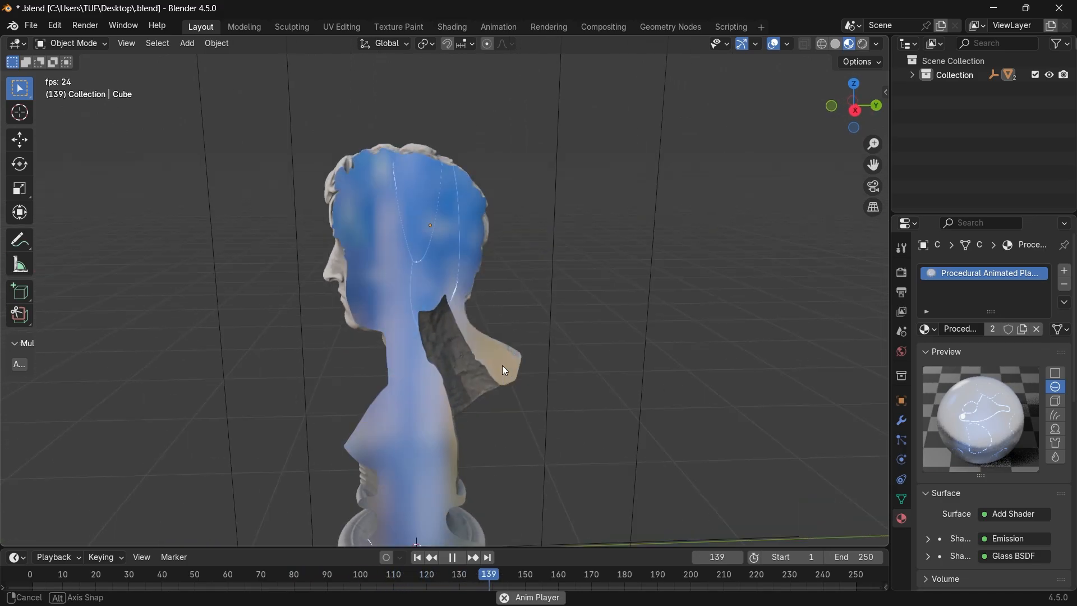